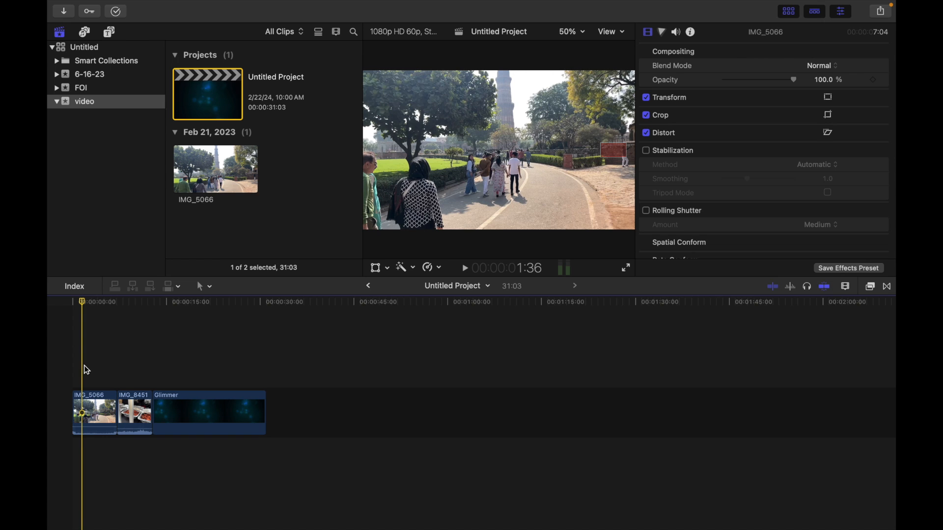
pyautogui.moveTo(82, 379)
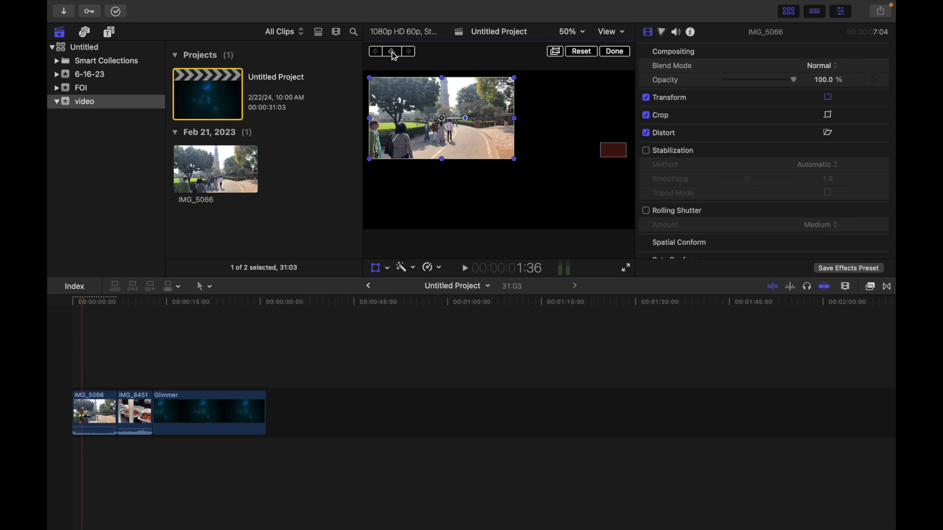
pyautogui.moveTo(392, 50)
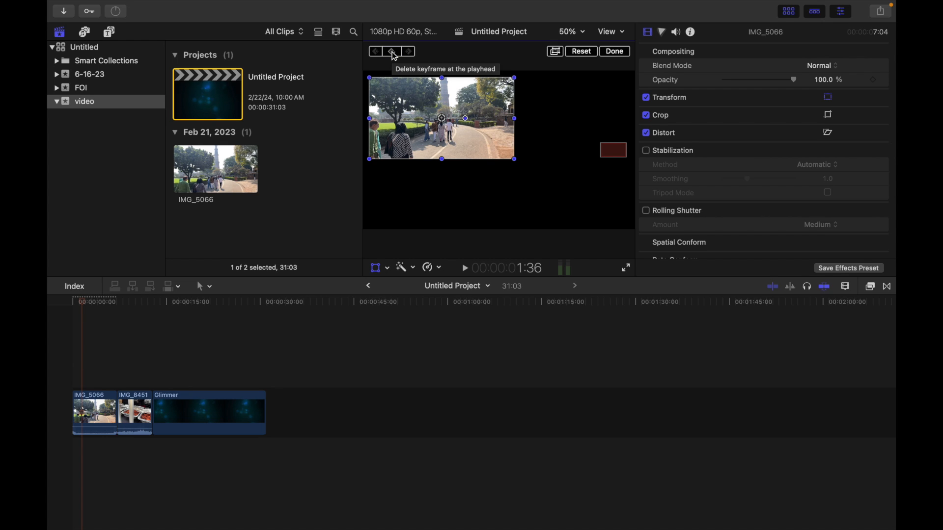
pyautogui.moveTo(147, 364)
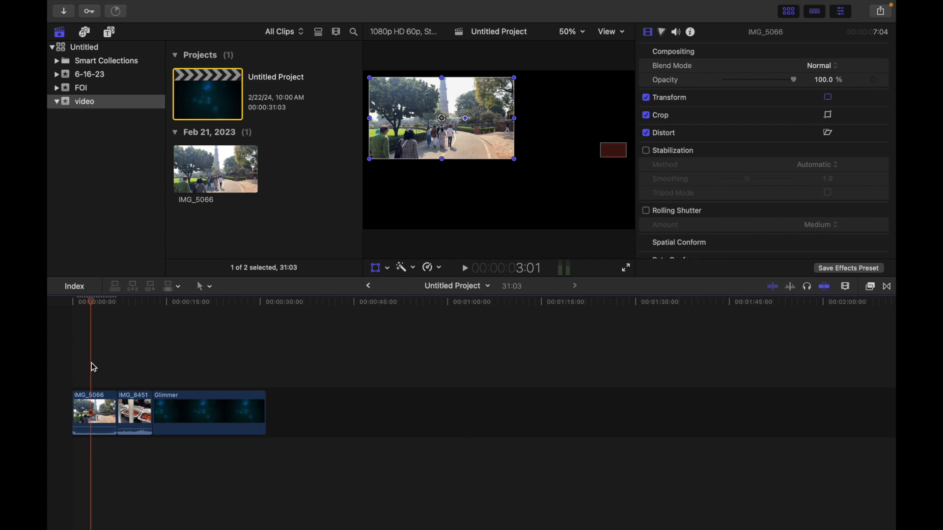
pyautogui.moveTo(93, 379)
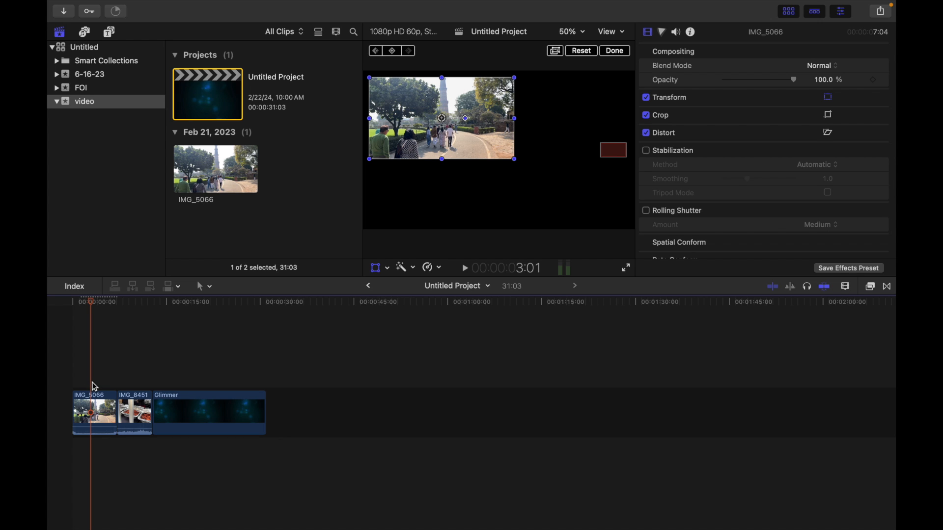
pyautogui.moveTo(396, 65)
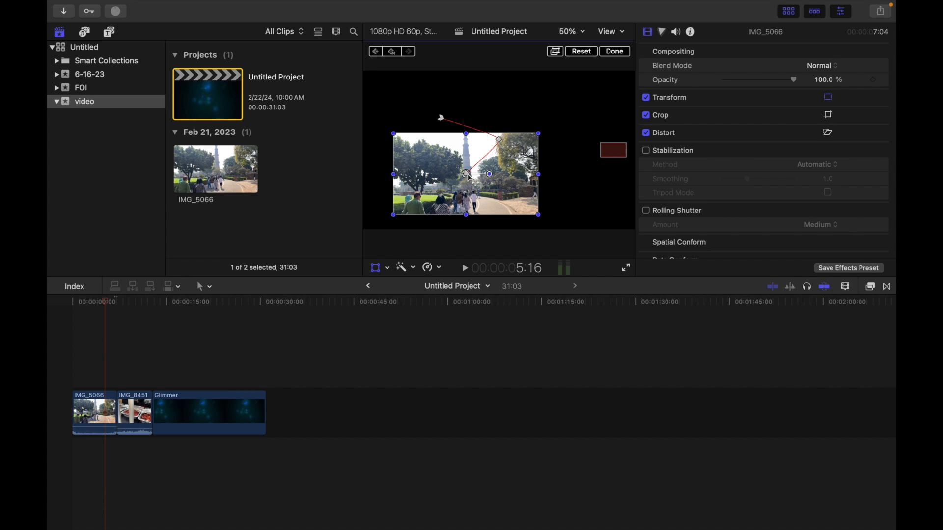
# Drag IMG_5066 lower and right in the viewer, adding a second keyframe along a red motion path.
pyautogui.moveTo(499, 139); pyautogui.dragTo(514, 150)
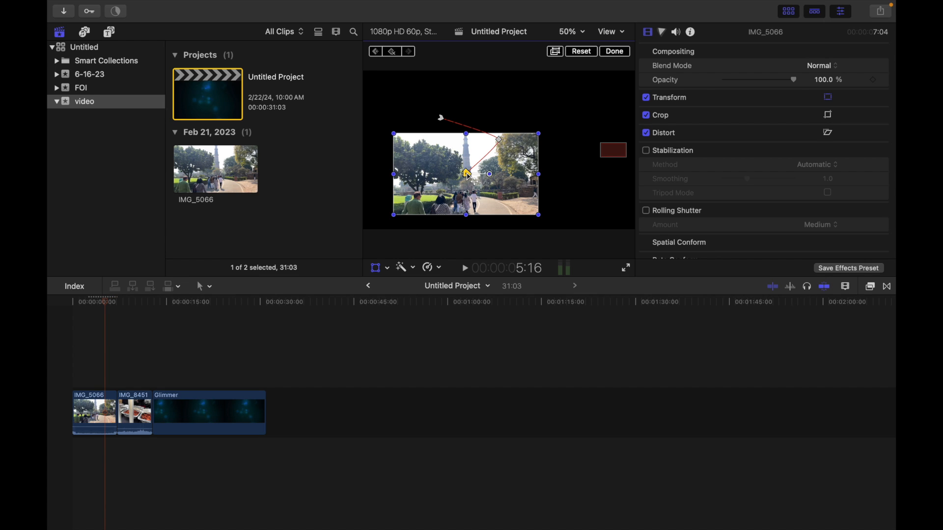
# Show the motion path point's shortcut menu with Linear, Smooth, Delete, Lock and Disable options.
pyautogui.rightClick(466, 173)
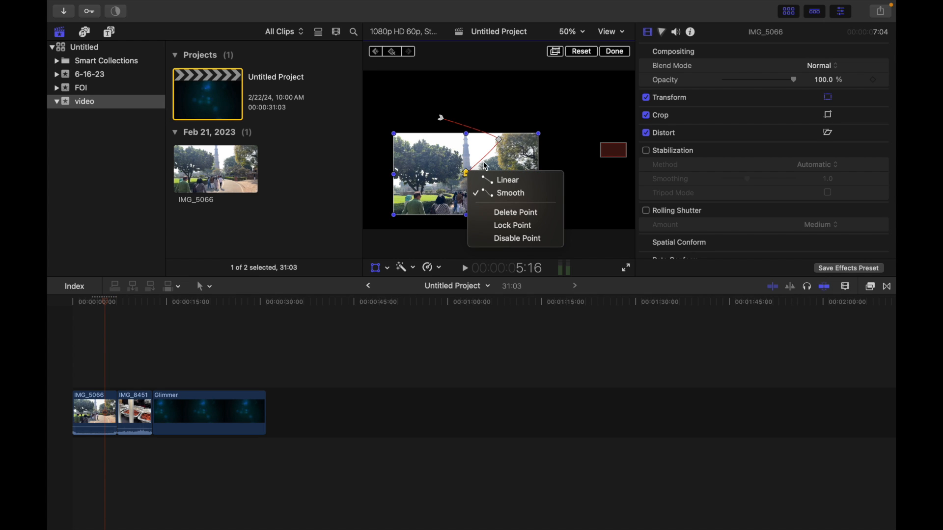
pyautogui.moveTo(507, 180)
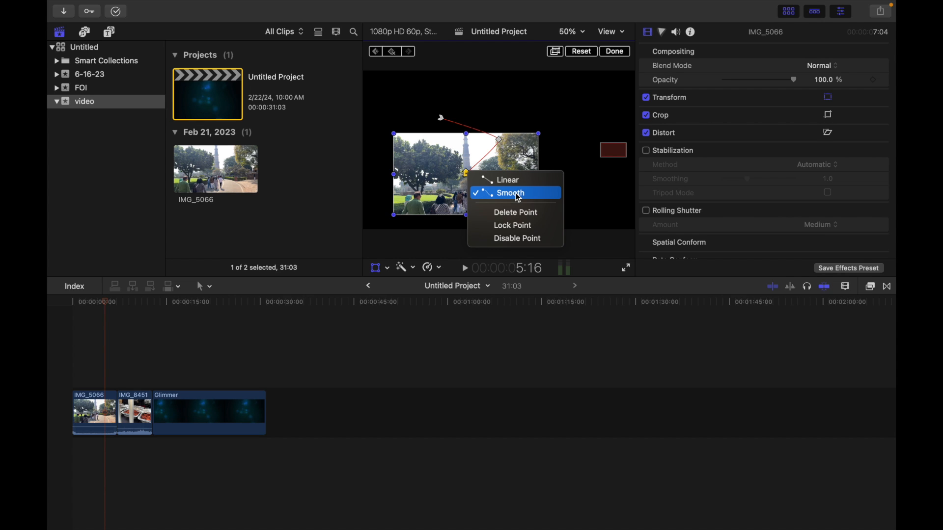
pyautogui.moveTo(517, 213)
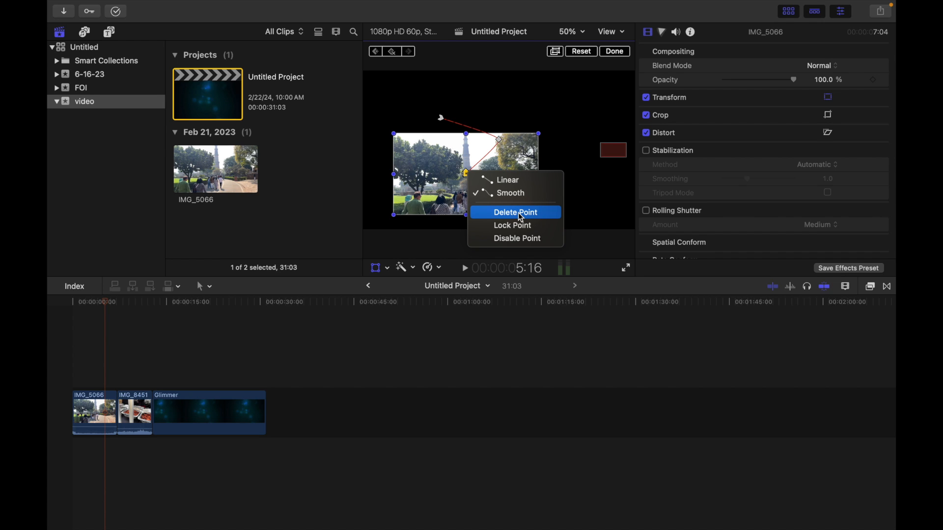
pyautogui.moveTo(515, 224)
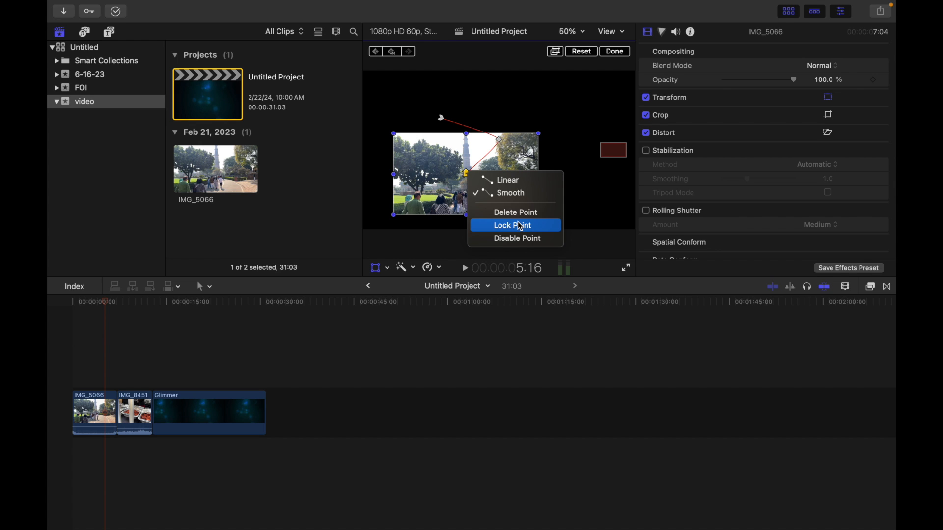
pyautogui.moveTo(516, 238)
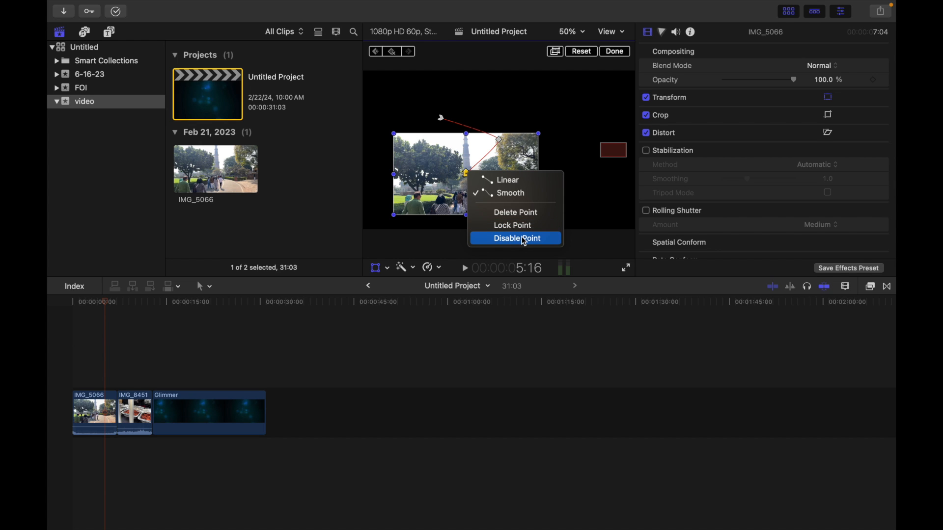